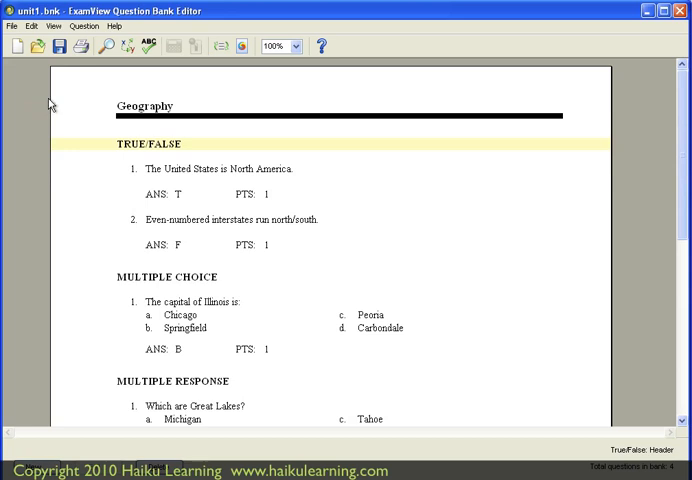
mouse_move(56, 102)
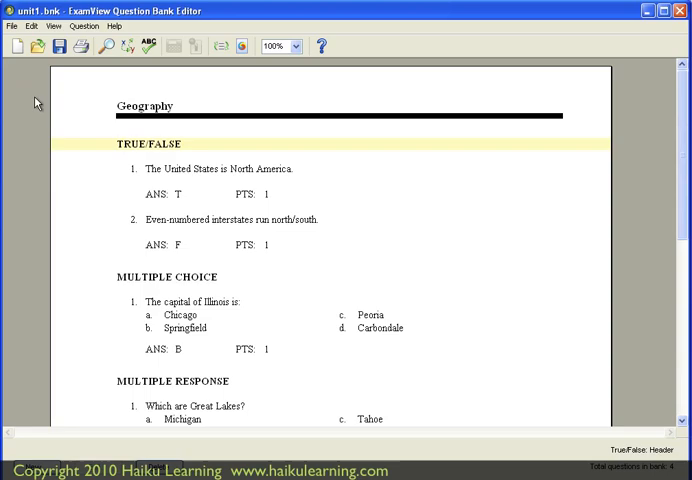
Export the geography bank in Blackboard 6.0-7.0 format, naming the file unit-1 on the Desktop.
left_click(12, 24)
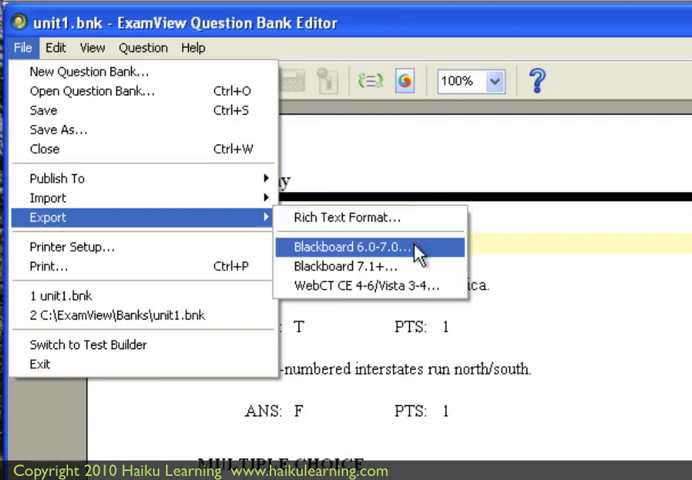
left_click(370, 246)
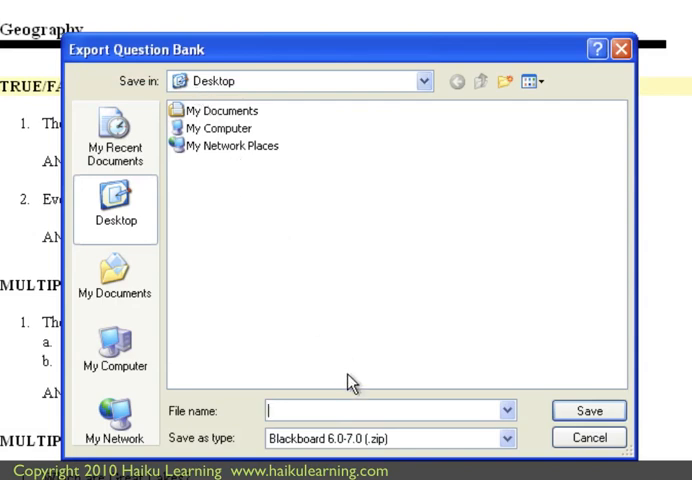
type("unit-1")
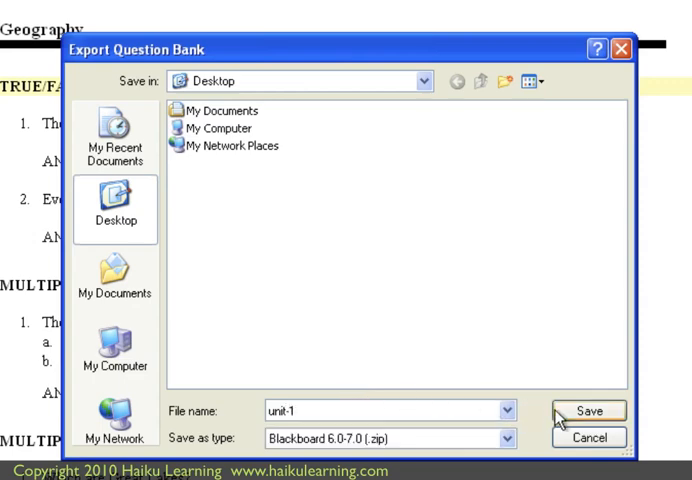
Save to the Desktop and finish the export with pool name and directory name both Unit 1 Test.
left_click(588, 410)
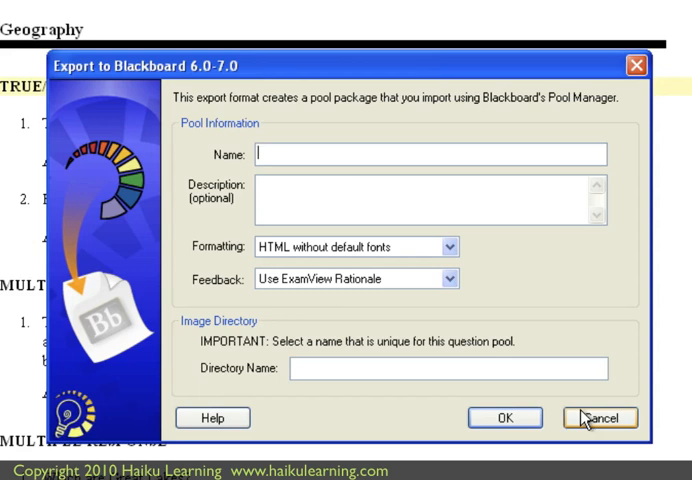
type("Unit 1 Test")
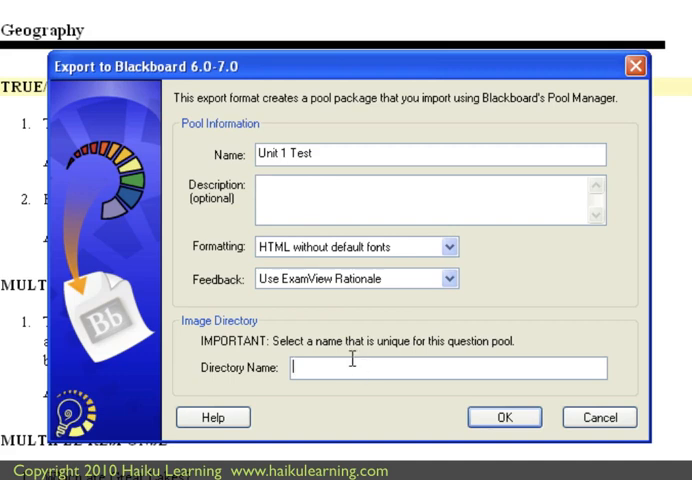
type("Unit 1 Test")
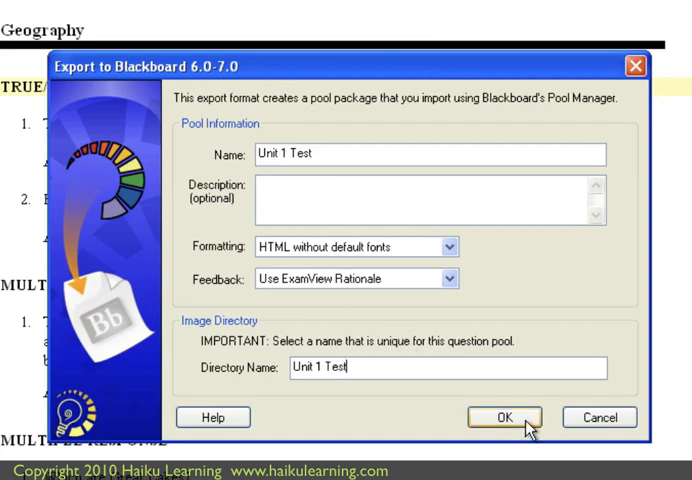
left_click(504, 416)
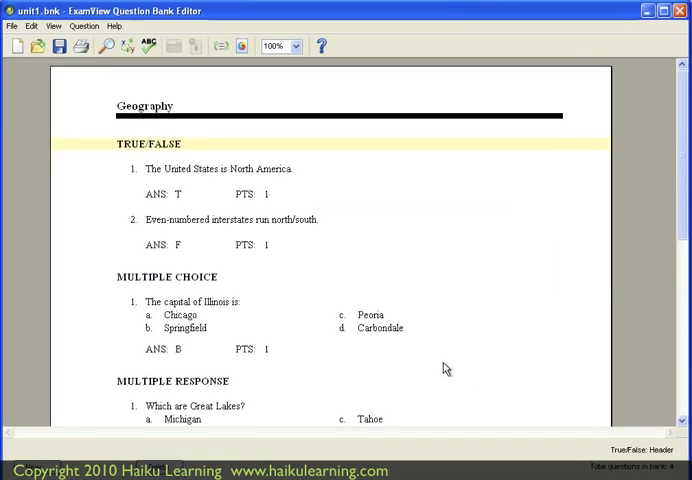
mouse_move(442, 348)
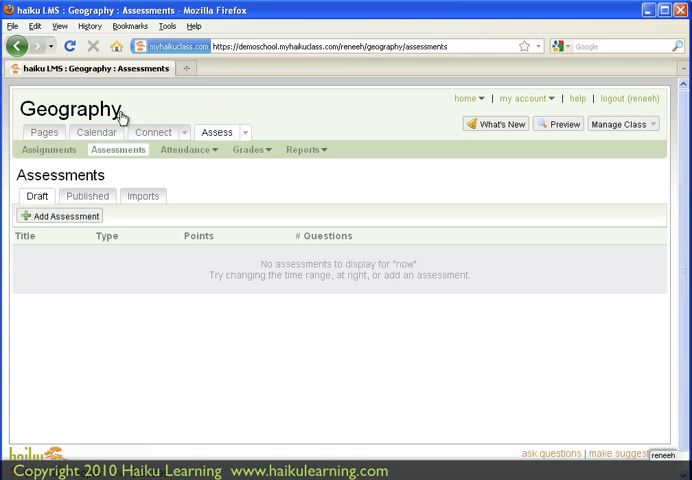
mouse_move(220, 136)
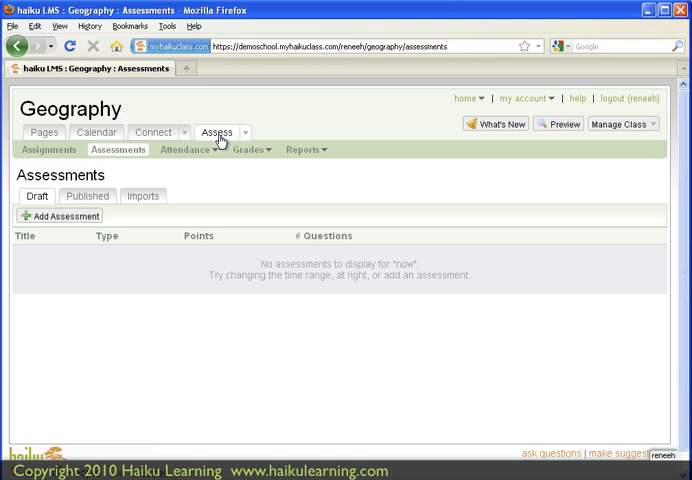
Switch the Geography class Assessments page to the Published list, which is empty.
left_click(88, 196)
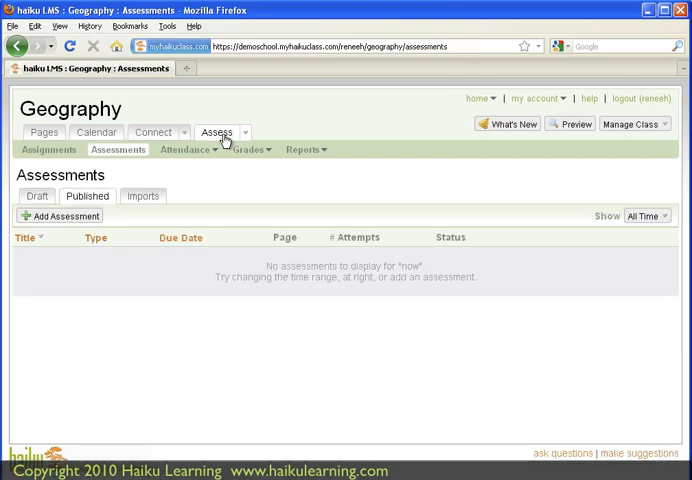
mouse_move(200, 192)
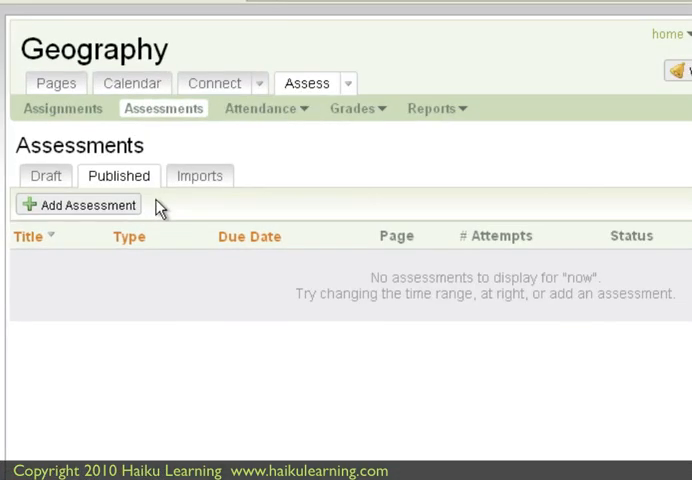
Add a new assessment of type Exam and title it Unit 1 Test.
left_click(78, 204)
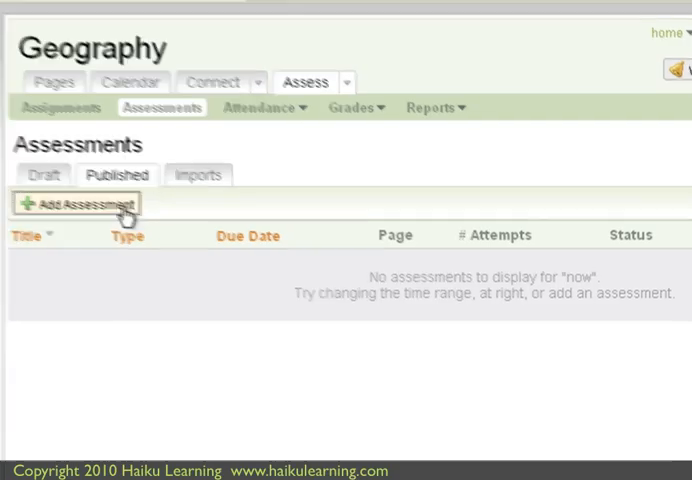
left_click(76, 204)
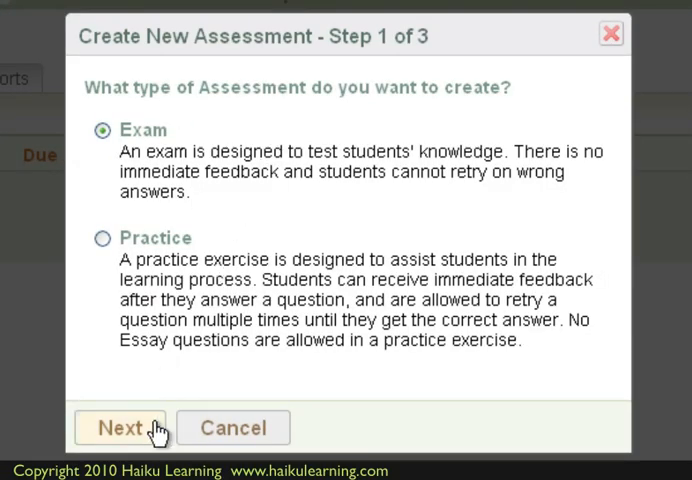
left_click(120, 428)
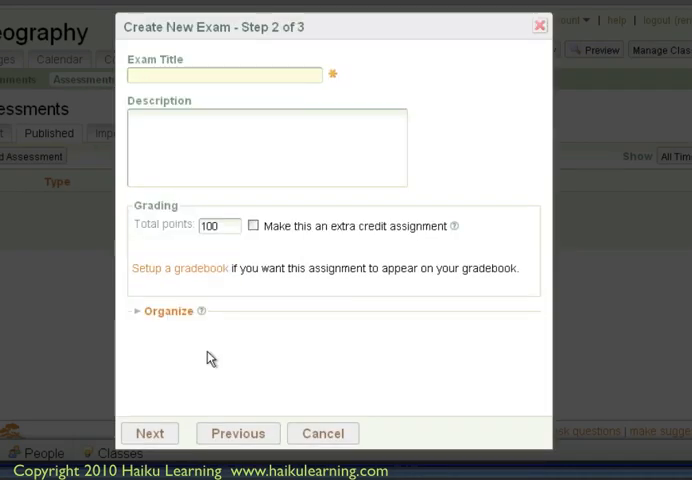
type("Unit 1 Test")
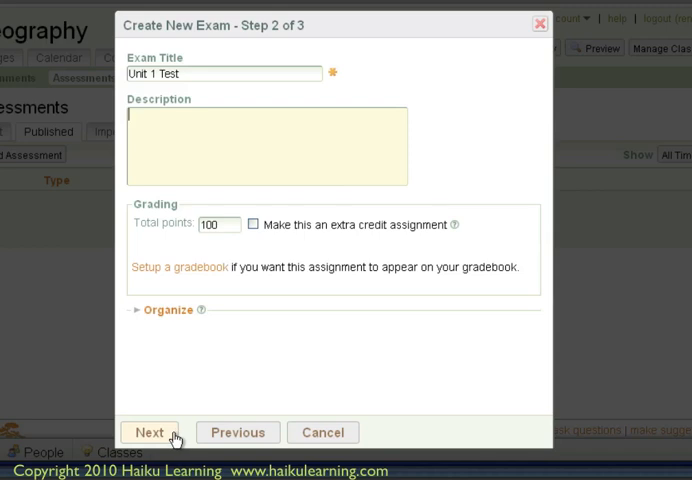
Allow students 3 attempts at the exam and finish creating it.
left_click(148, 432)
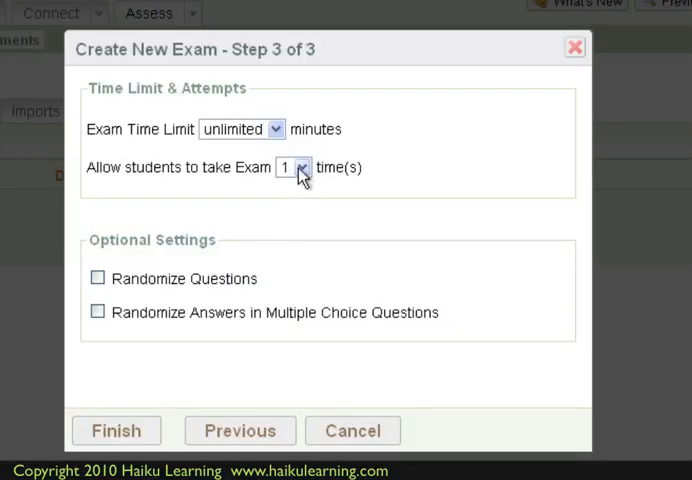
left_click(298, 168)
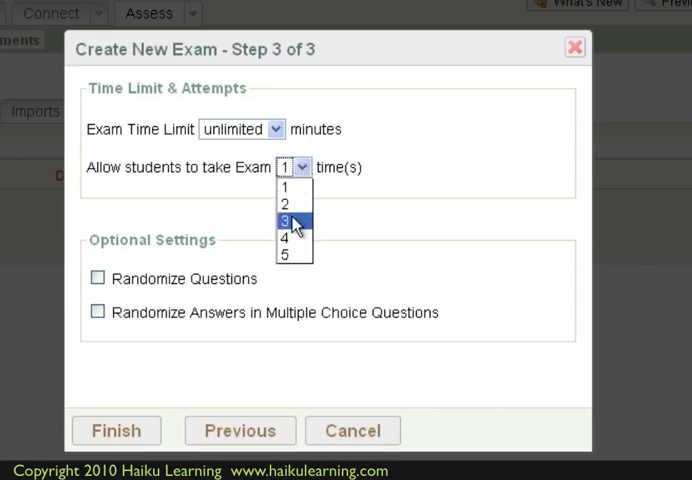
left_click(286, 220)
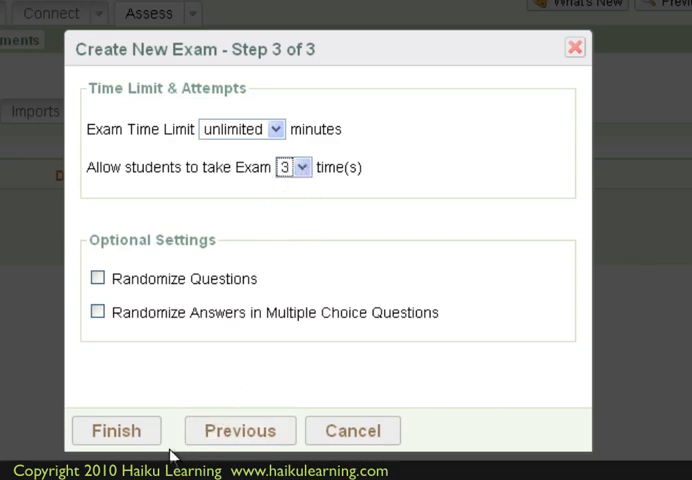
left_click(116, 430)
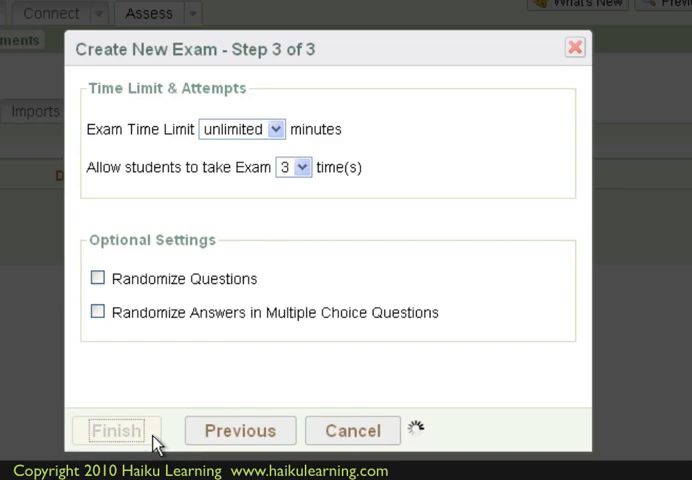
Confirm creation so the Unit 1 Test draft loads with an empty Section 1.
left_click(116, 430)
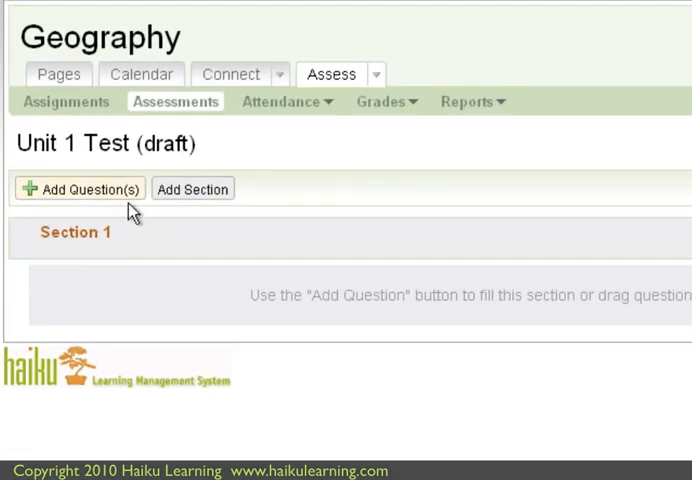
Show the Add Question(s) choices for the Unit 1 Test exam.
left_click(88, 188)
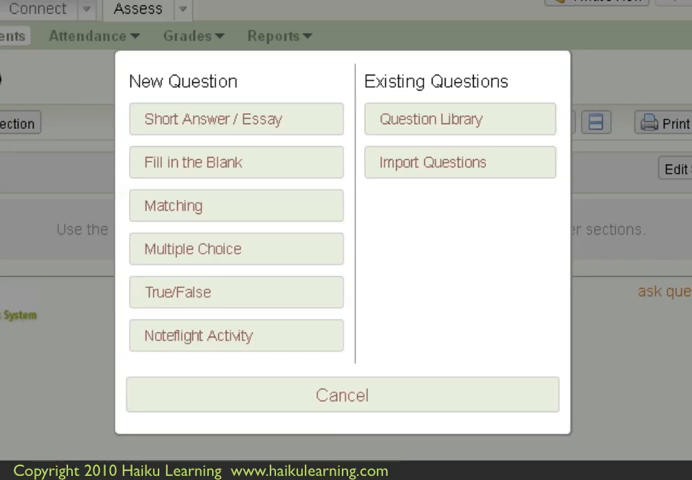
mouse_move(104, 138)
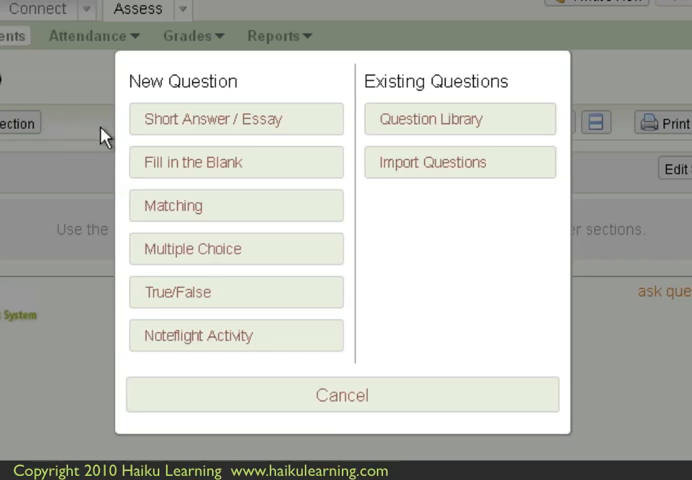
mouse_move(268, 108)
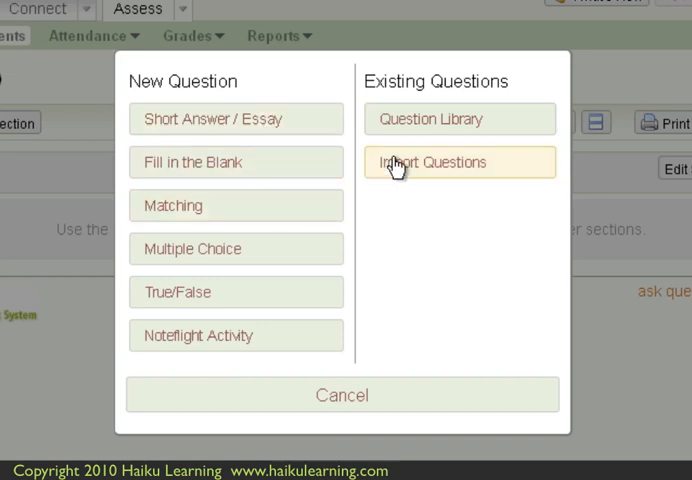
mouse_move(520, 92)
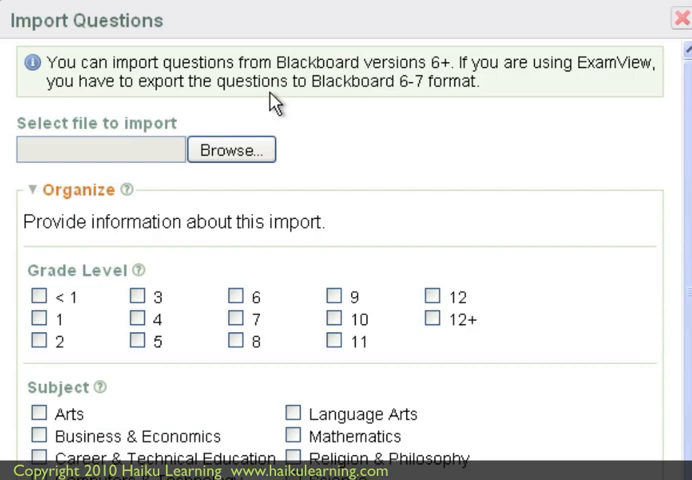
Choose Import Questions and select the exported unit-1 zip file from the computer.
double_click(354, 84)
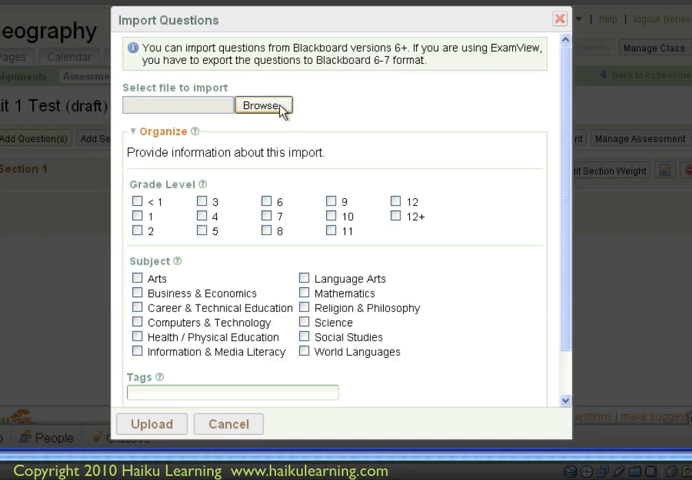
left_click(264, 104)
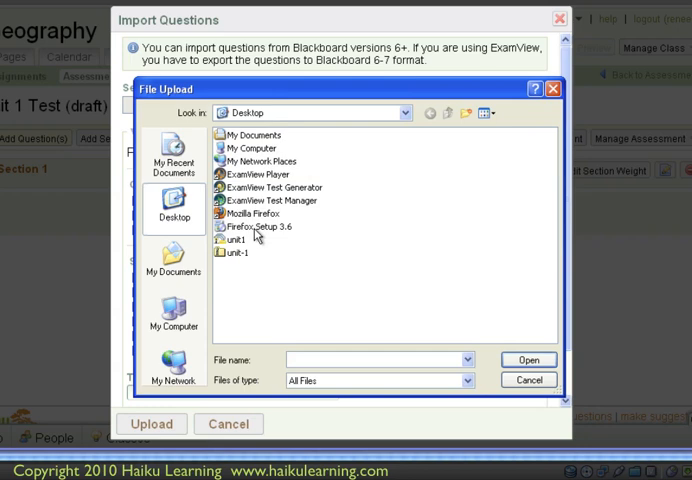
left_click(236, 252)
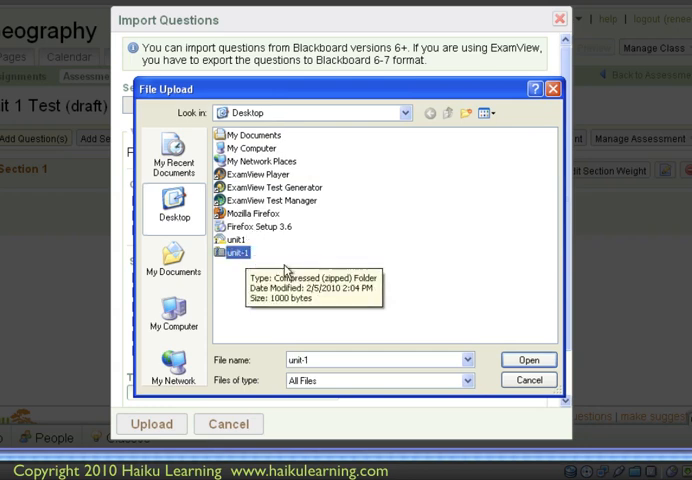
left_click(530, 360)
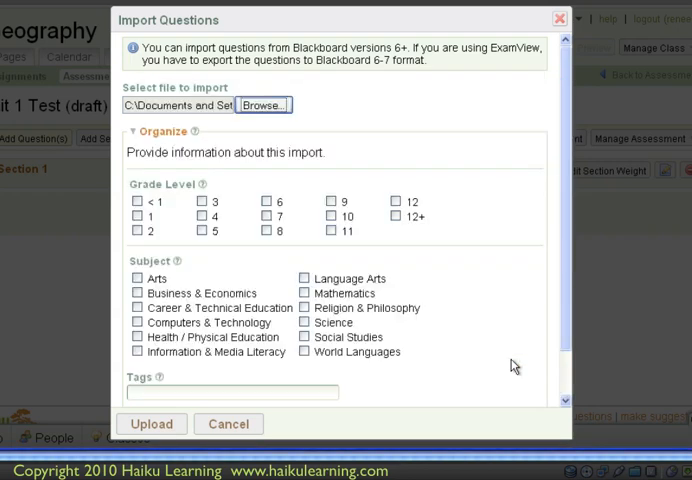
mouse_move(408, 270)
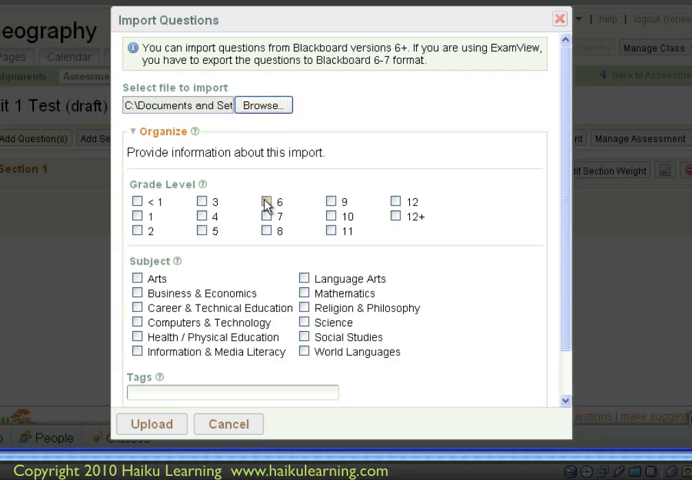
Tag the import as Grade Level 6 and Social Studies.
left_click(266, 202)
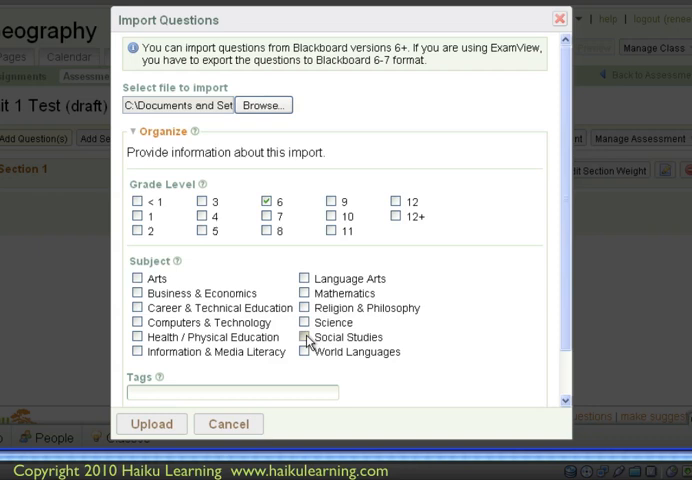
left_click(304, 336)
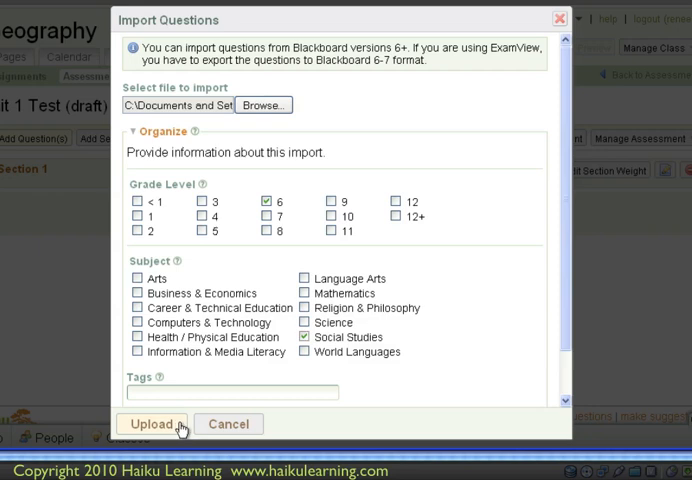
Upload the unit-1 file so three questions import and one unsupported question is skipped.
left_click(152, 424)
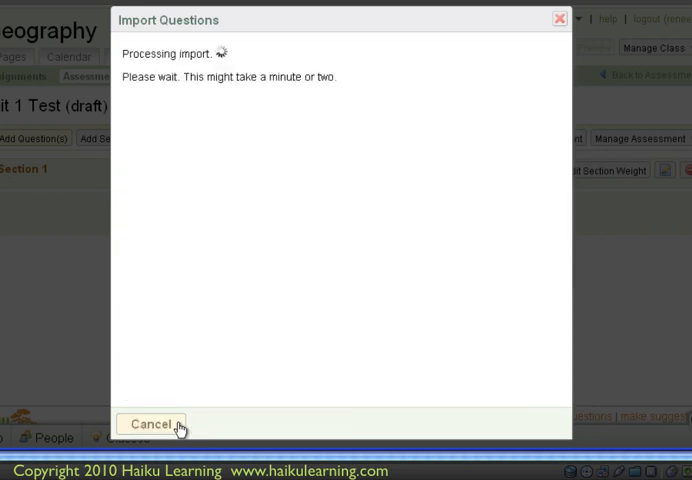
mouse_move(226, 288)
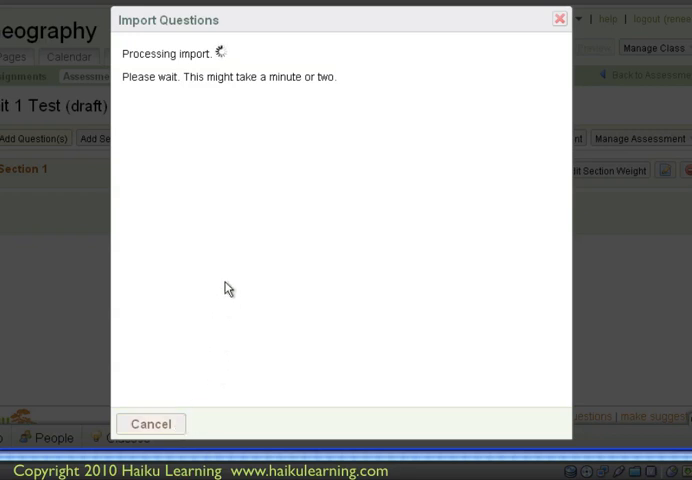
mouse_move(214, 92)
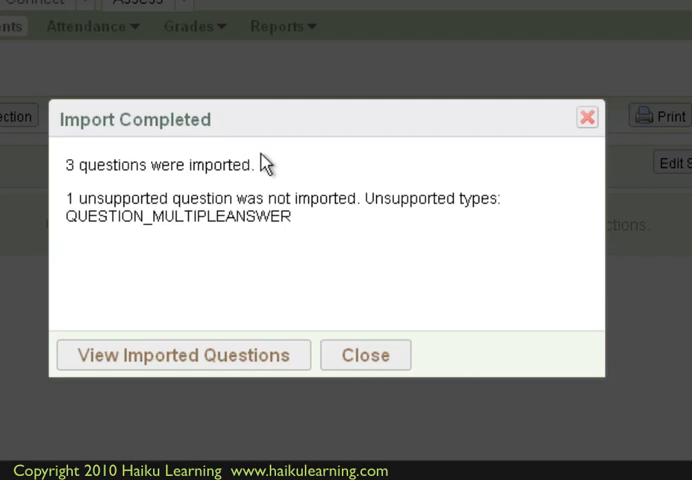
mouse_move(138, 186)
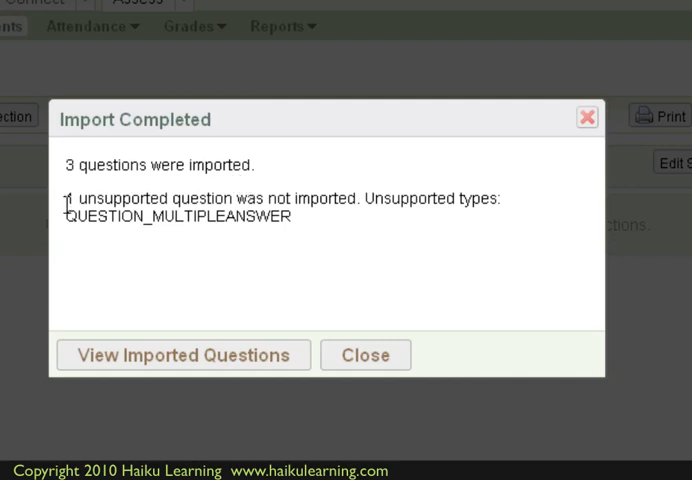
mouse_move(304, 224)
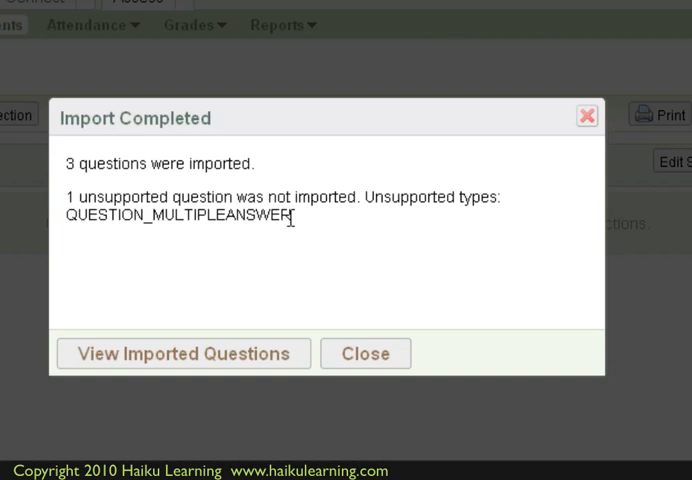
mouse_move(344, 216)
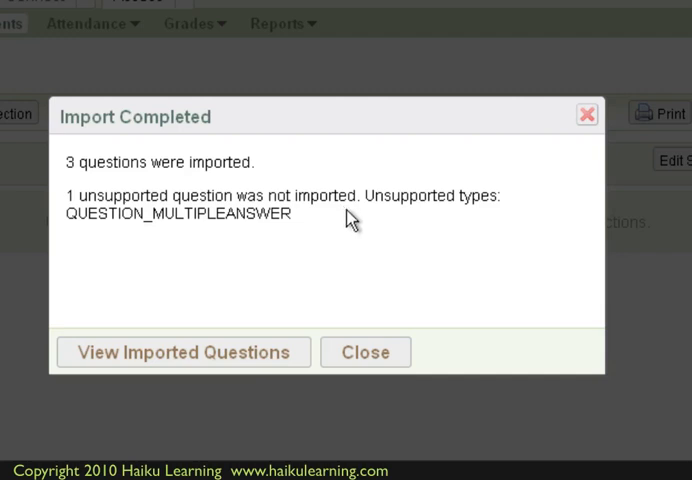
mouse_move(302, 278)
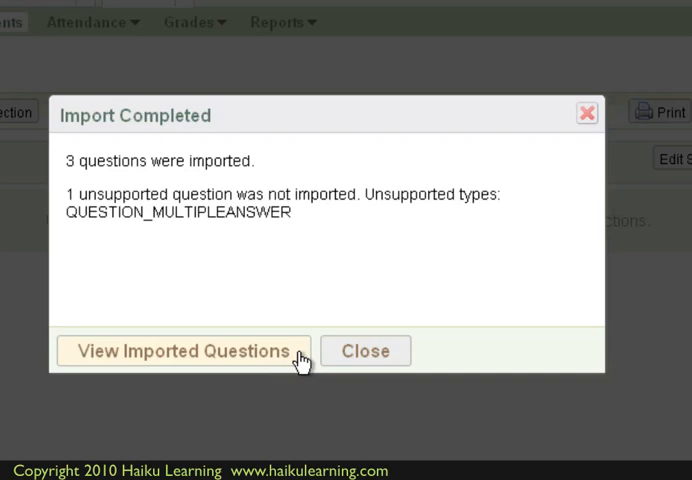
View the three imported questions in the Question Library from the Import Completed summary.
left_click(182, 350)
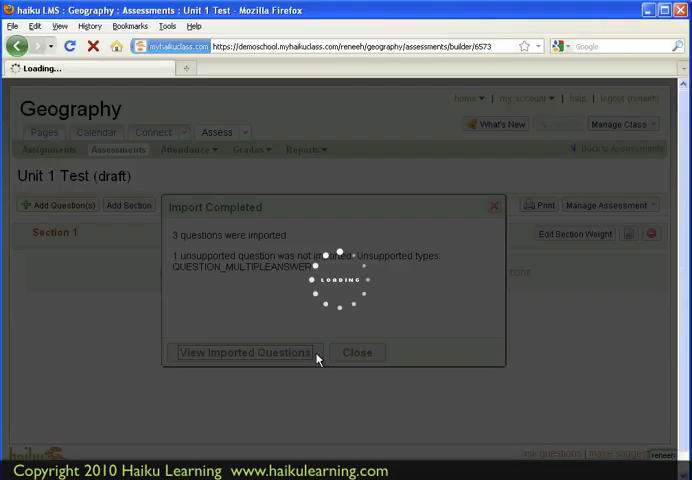
left_click(242, 352)
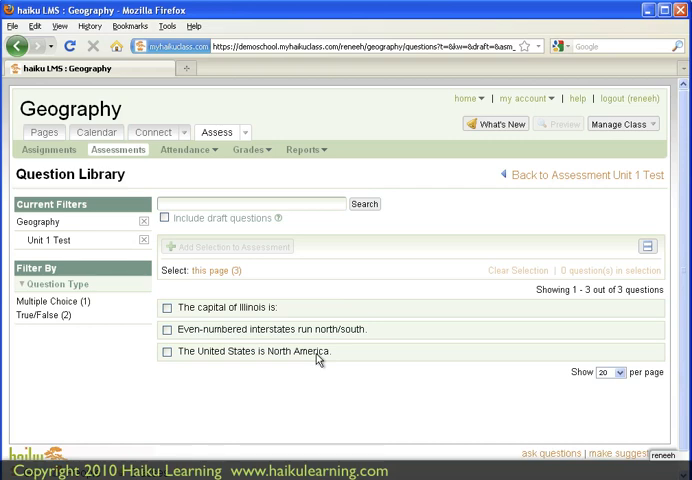
mouse_move(210, 224)
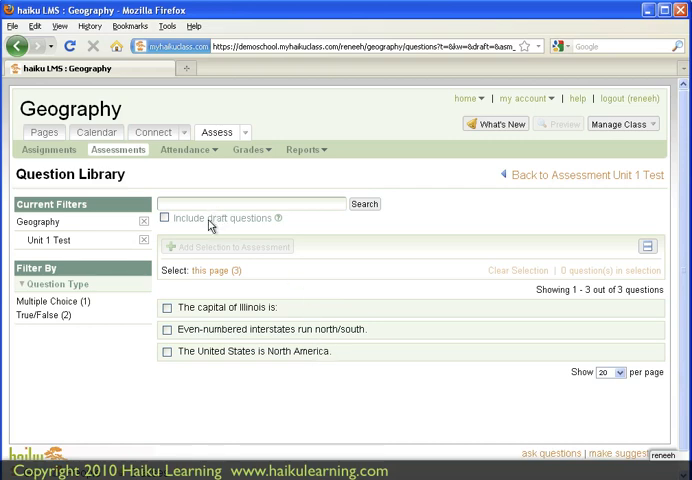
mouse_move(134, 172)
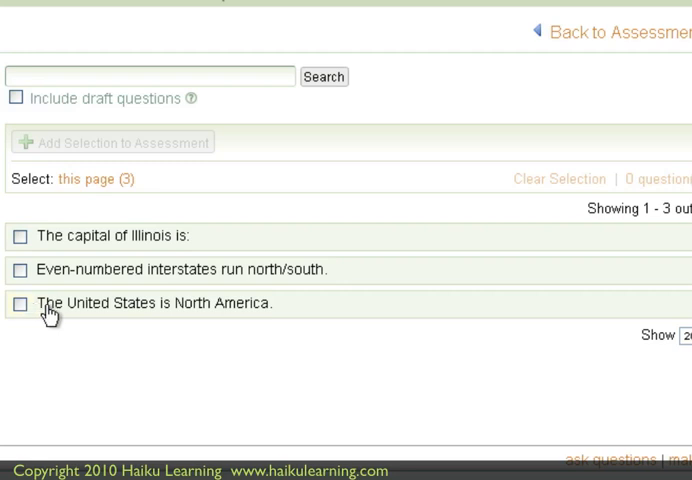
mouse_move(50, 312)
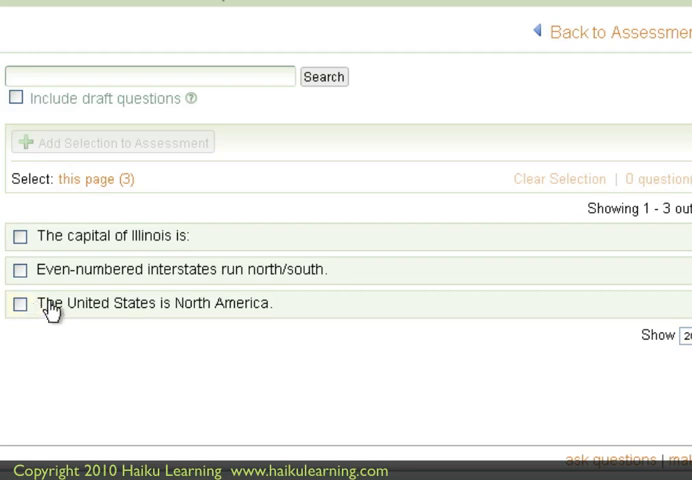
Select the imported questions and add the selection to Section 1 of Unit 1 Test.
left_click(20, 304)
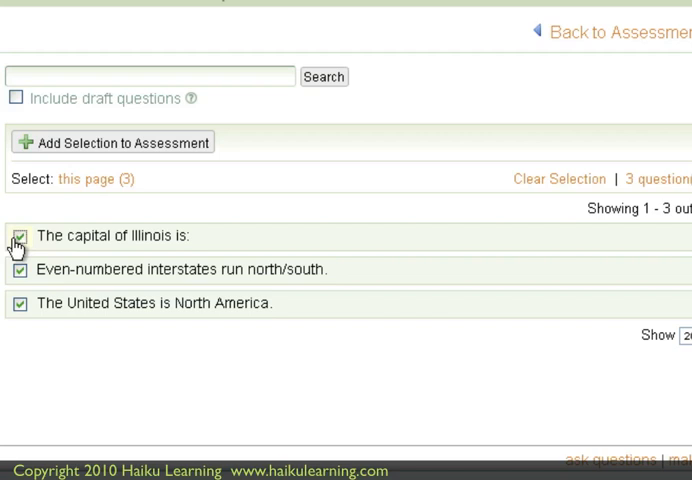
left_click(18, 236)
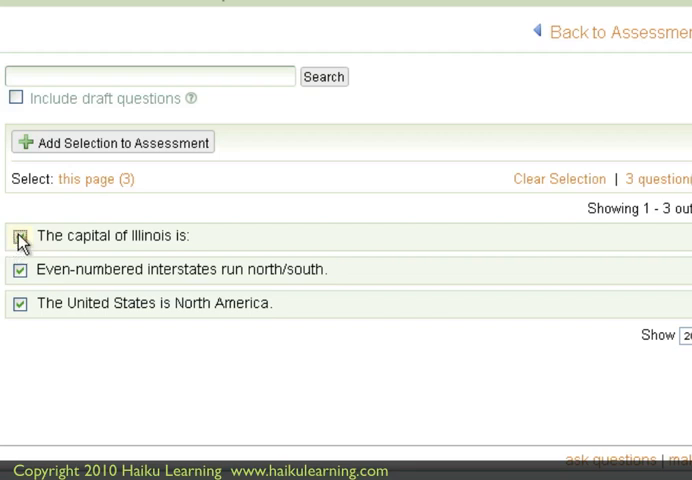
left_click(18, 236)
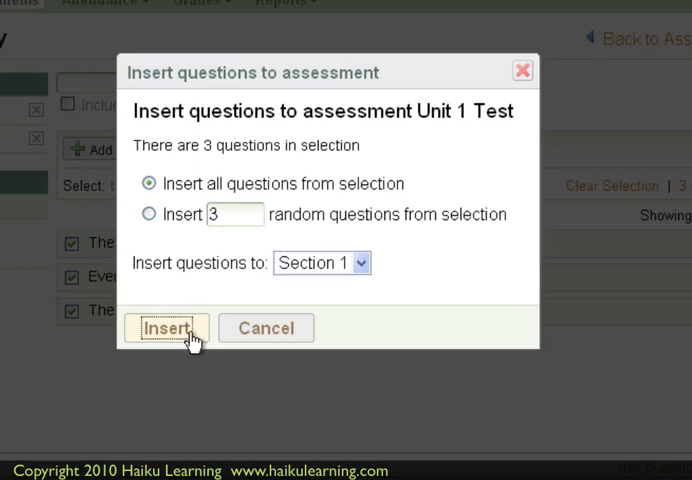
Insert the three chosen ExamView questions into Section 1 and review the draft test.
left_click(166, 328)
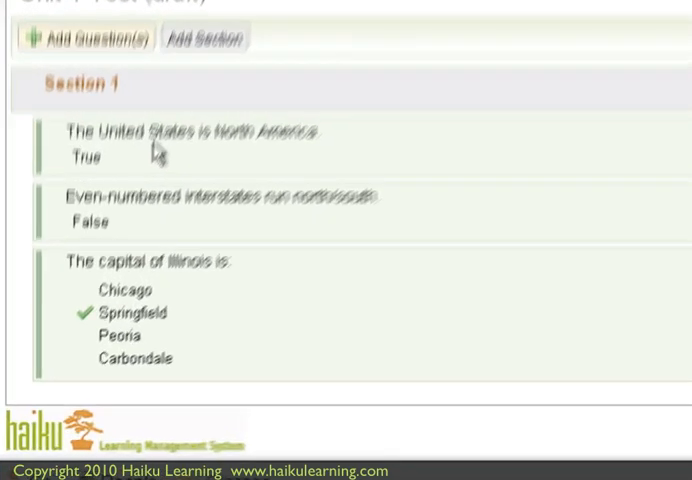
scroll("down", 3)
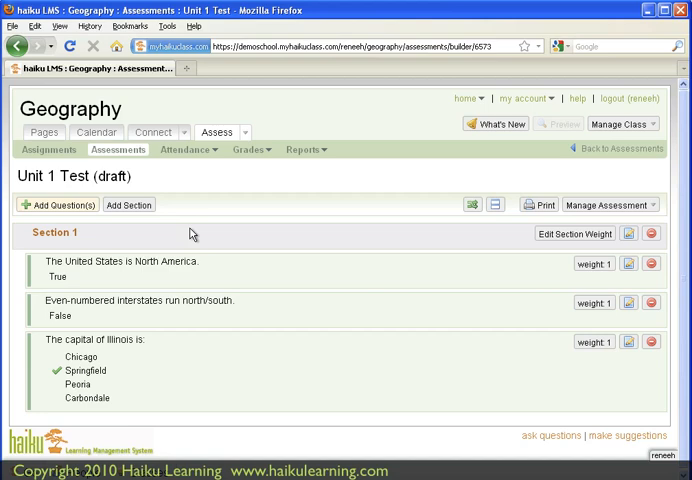
mouse_move(192, 232)
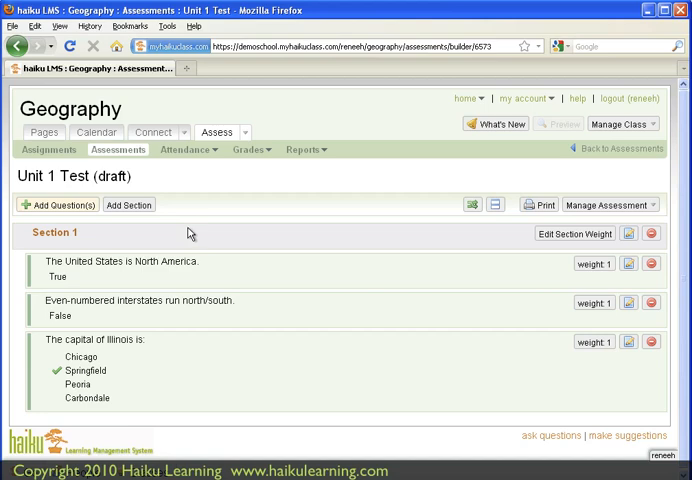
mouse_move(180, 218)
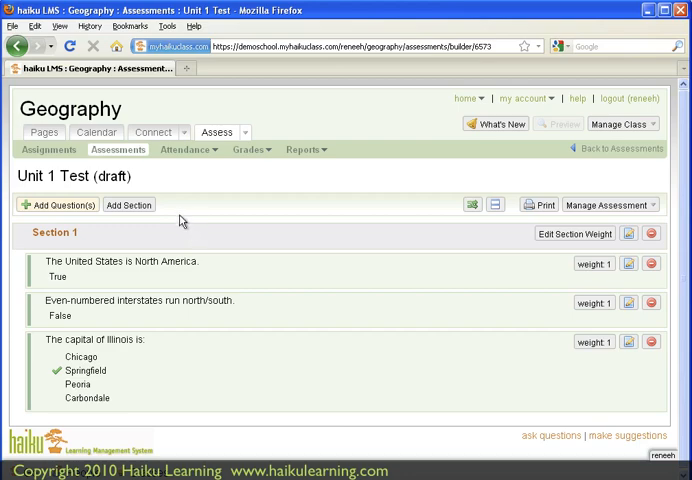
left_click(90, 176)
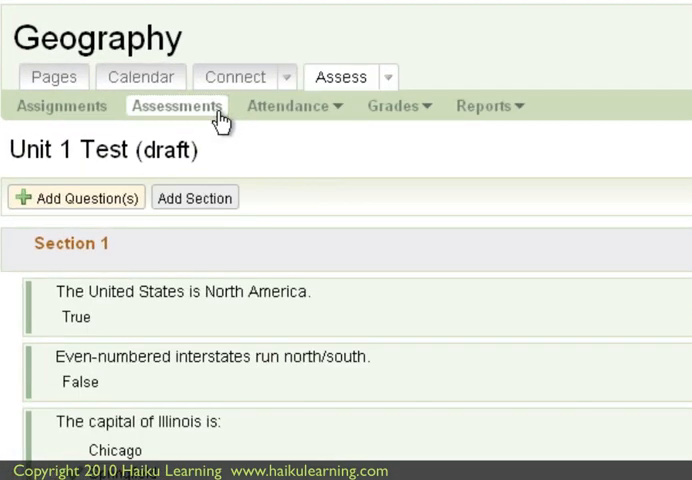
From the Draft assessments list, reopen Unit 1 Test with its 3 questions and show the Add Question(s) choices.
left_click(176, 104)
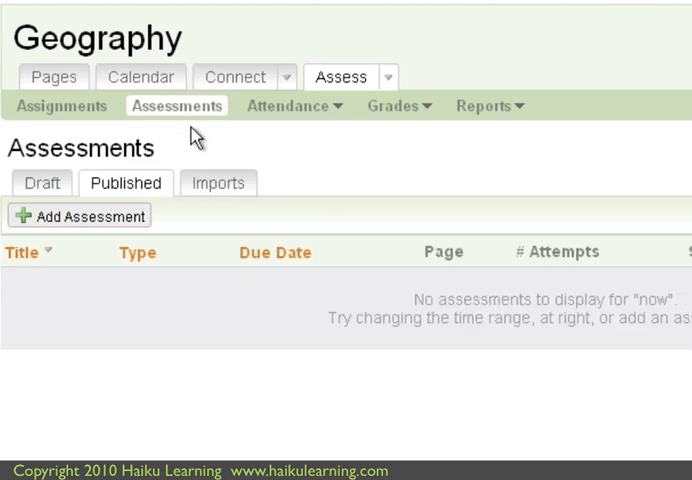
left_click(40, 184)
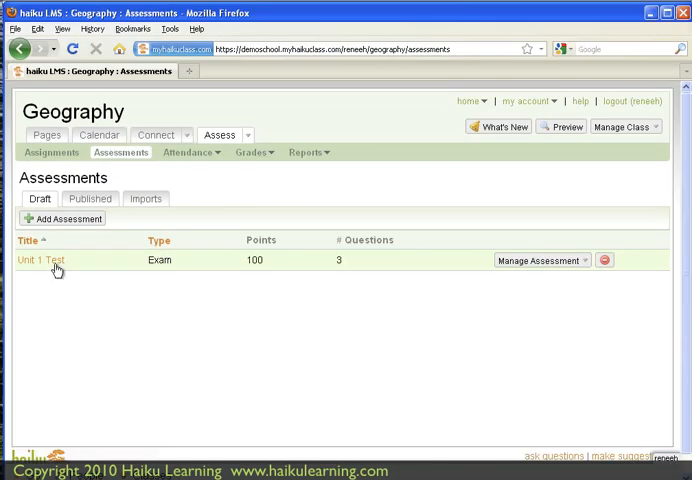
left_click(540, 260)
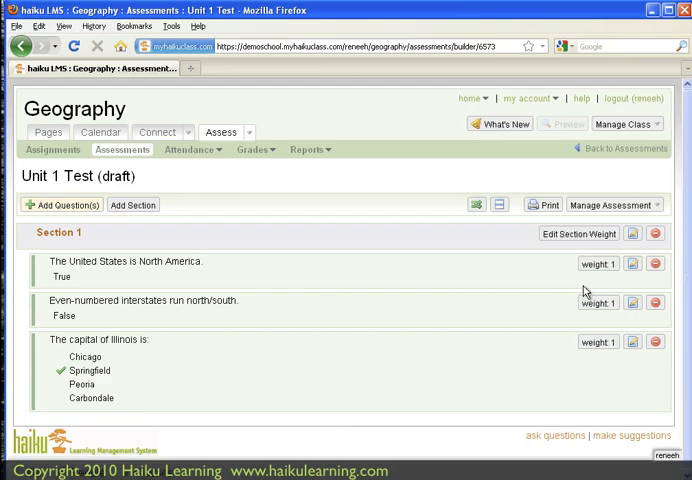
mouse_move(490, 264)
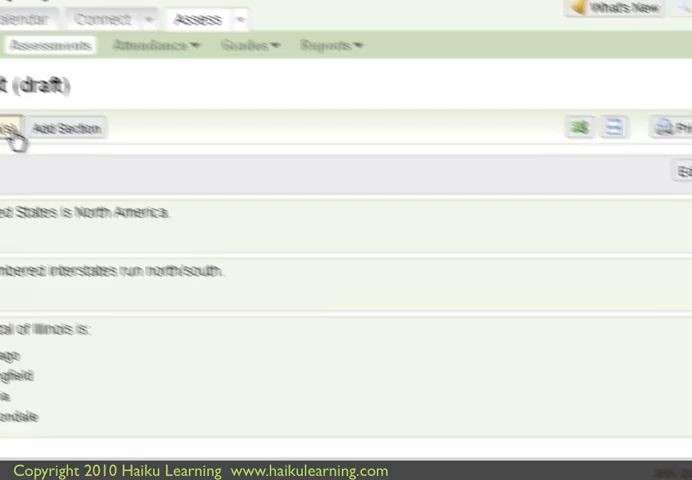
left_click(10, 128)
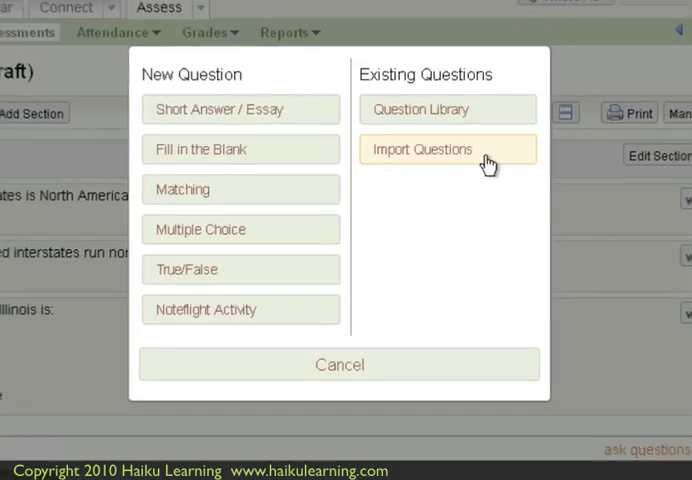